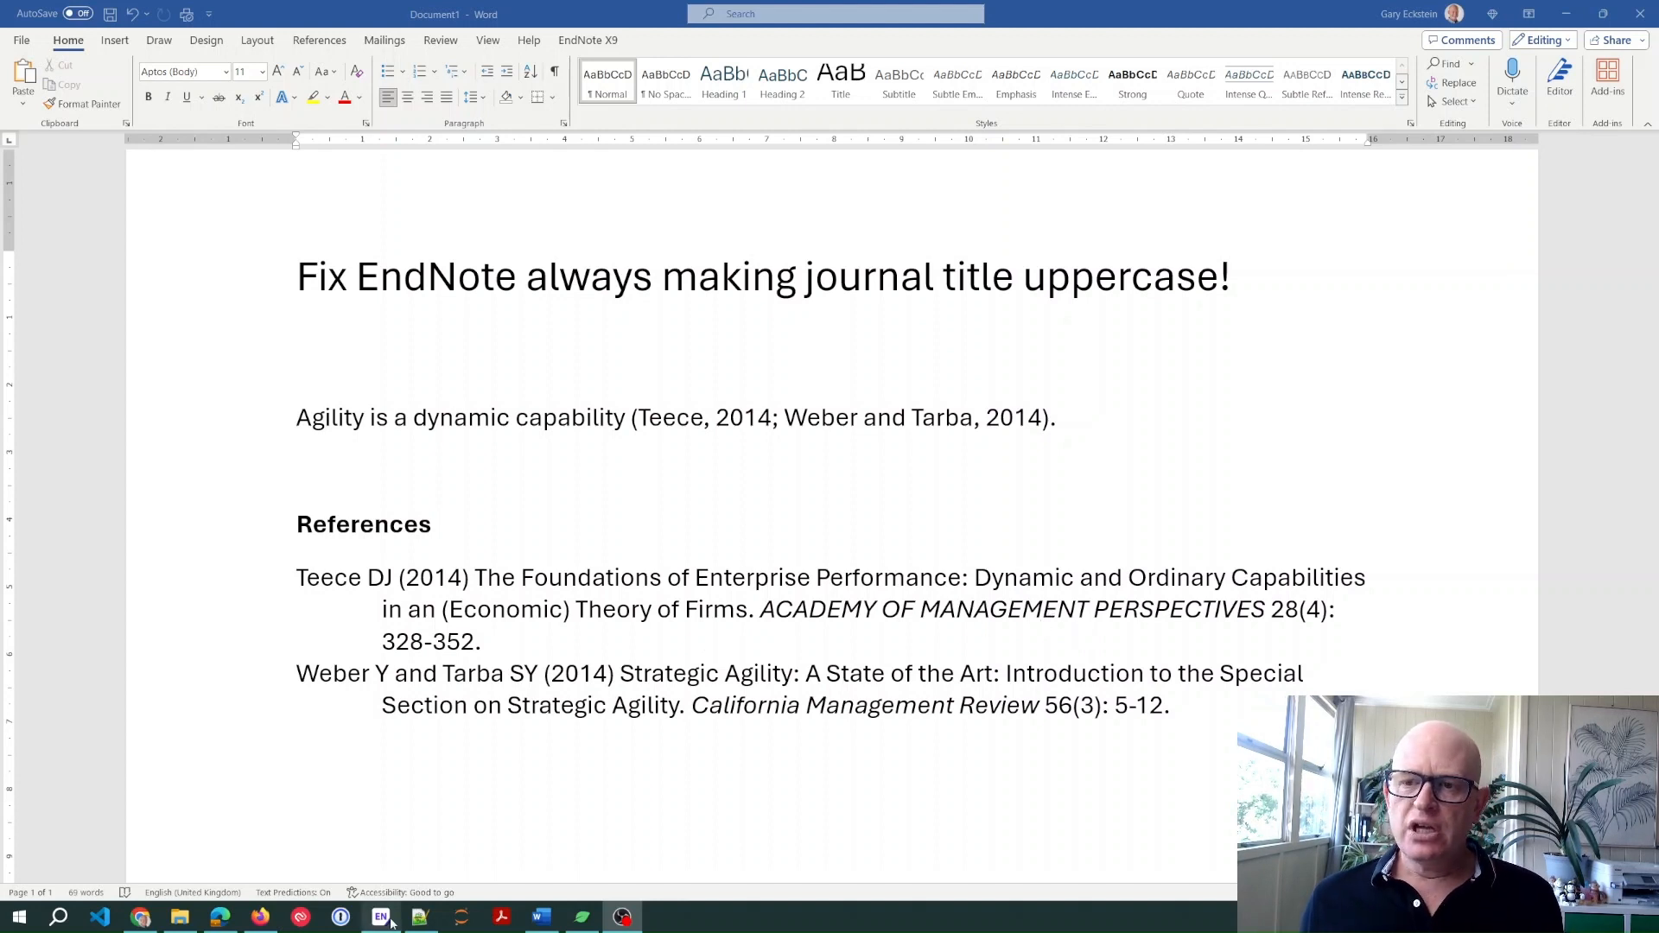
# - Switch to the EndNote library and select the Teece 2014 reference to view its details
pyautogui.click(380, 916)
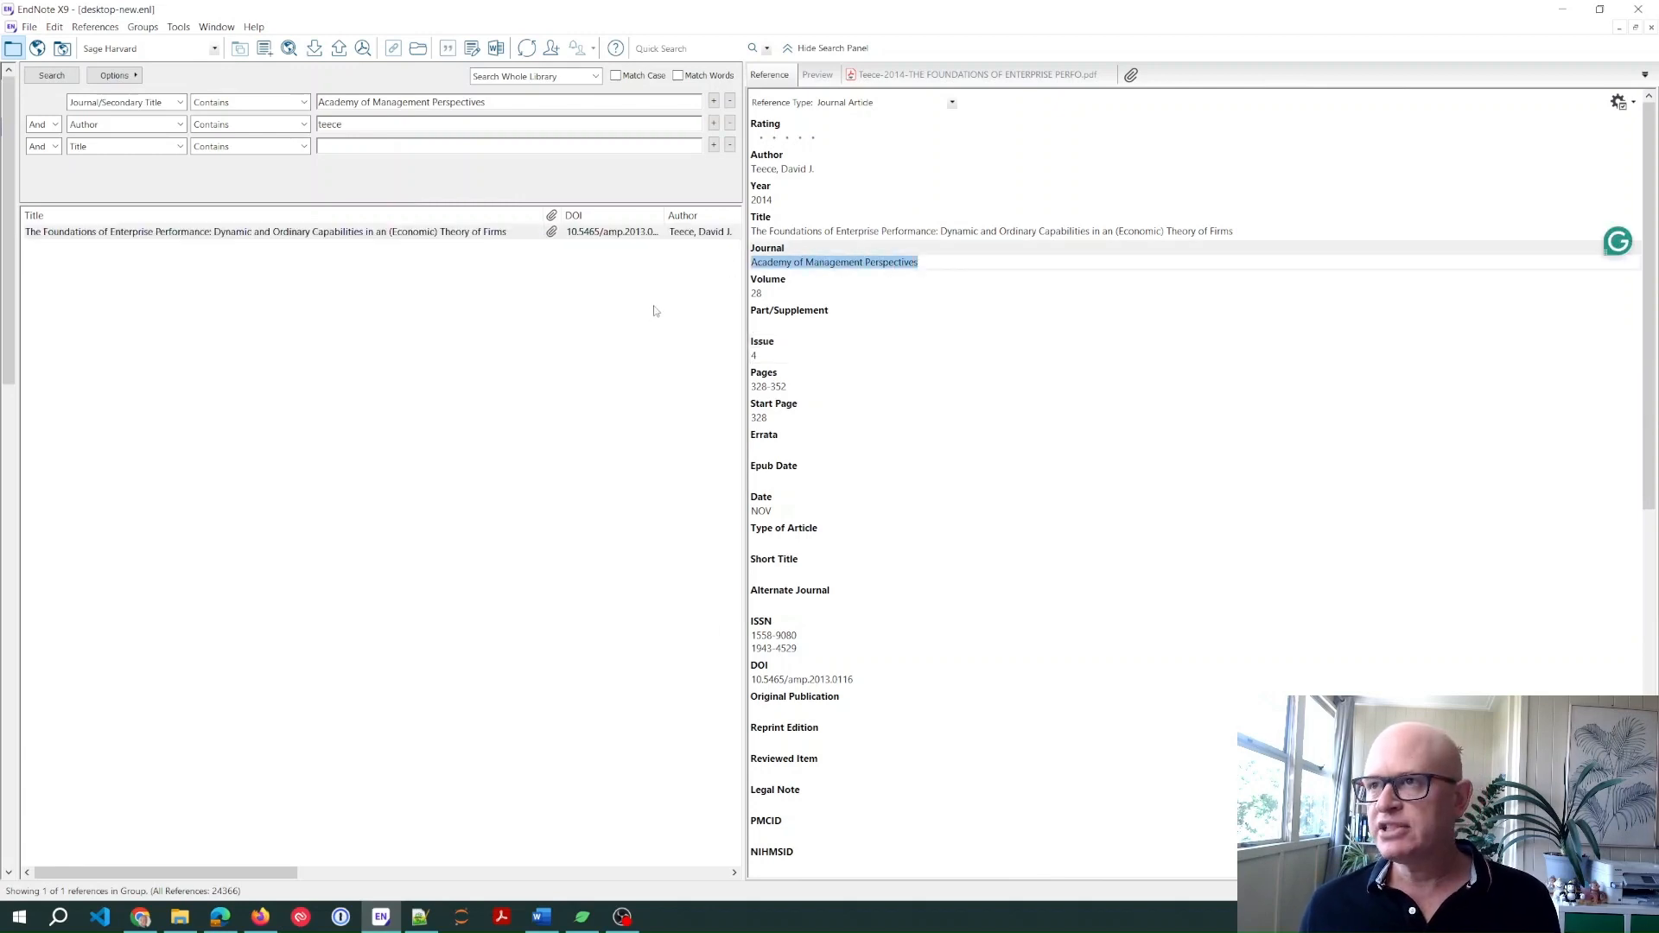
pyautogui.moveTo(919, 275)
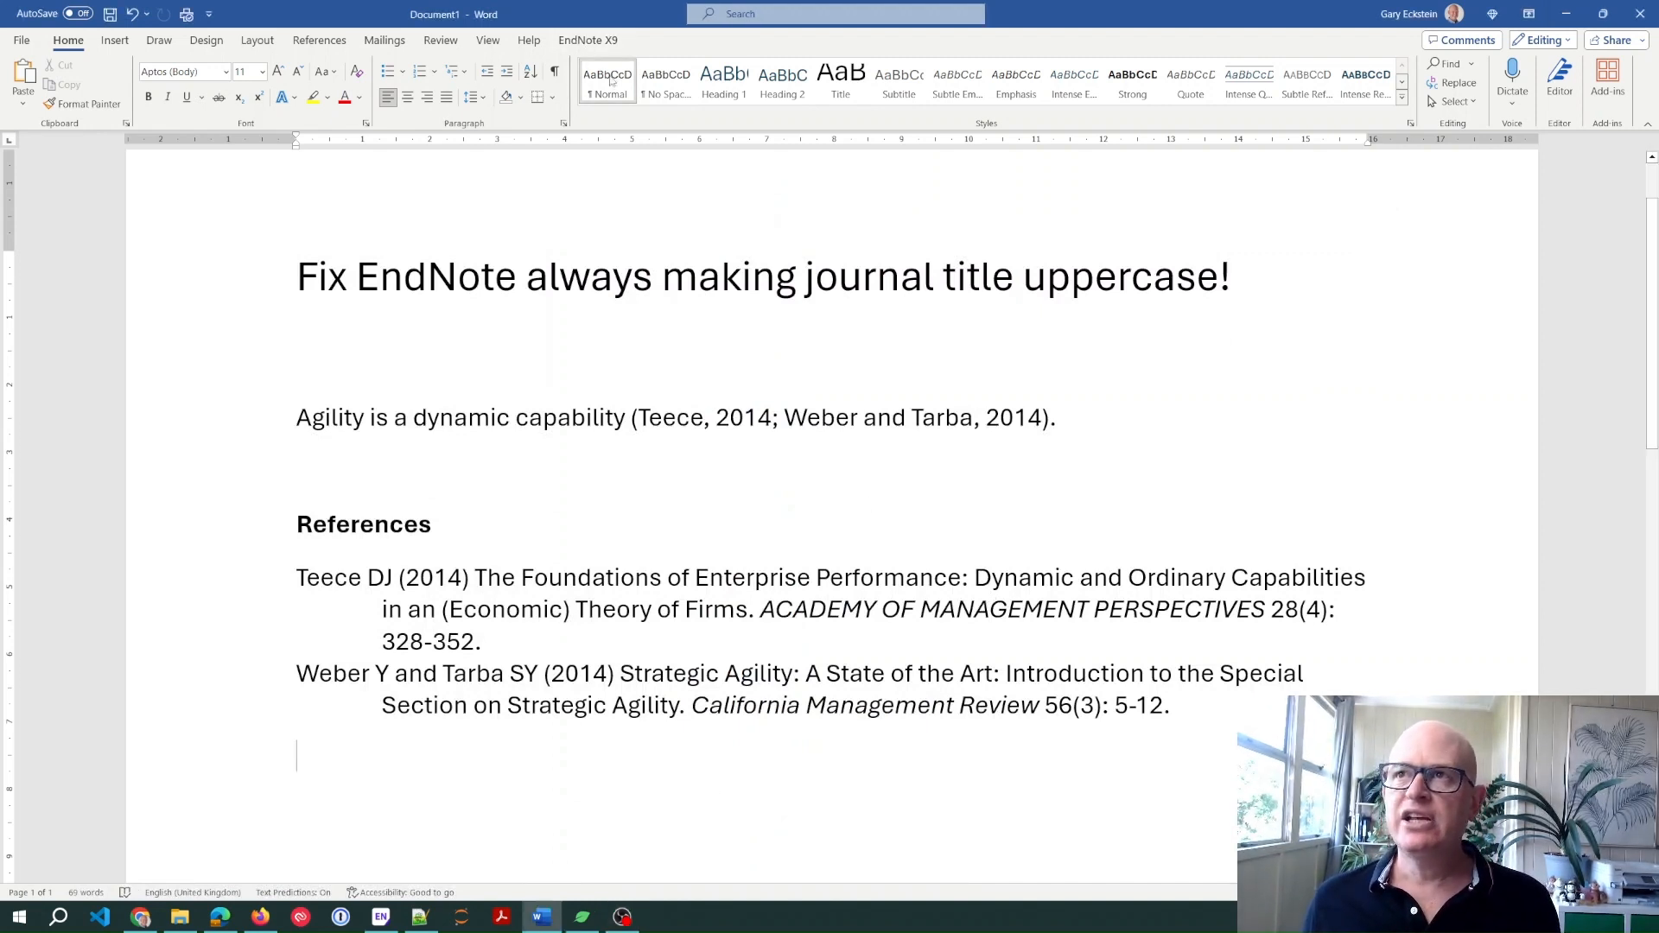
pyautogui.click(588, 40)
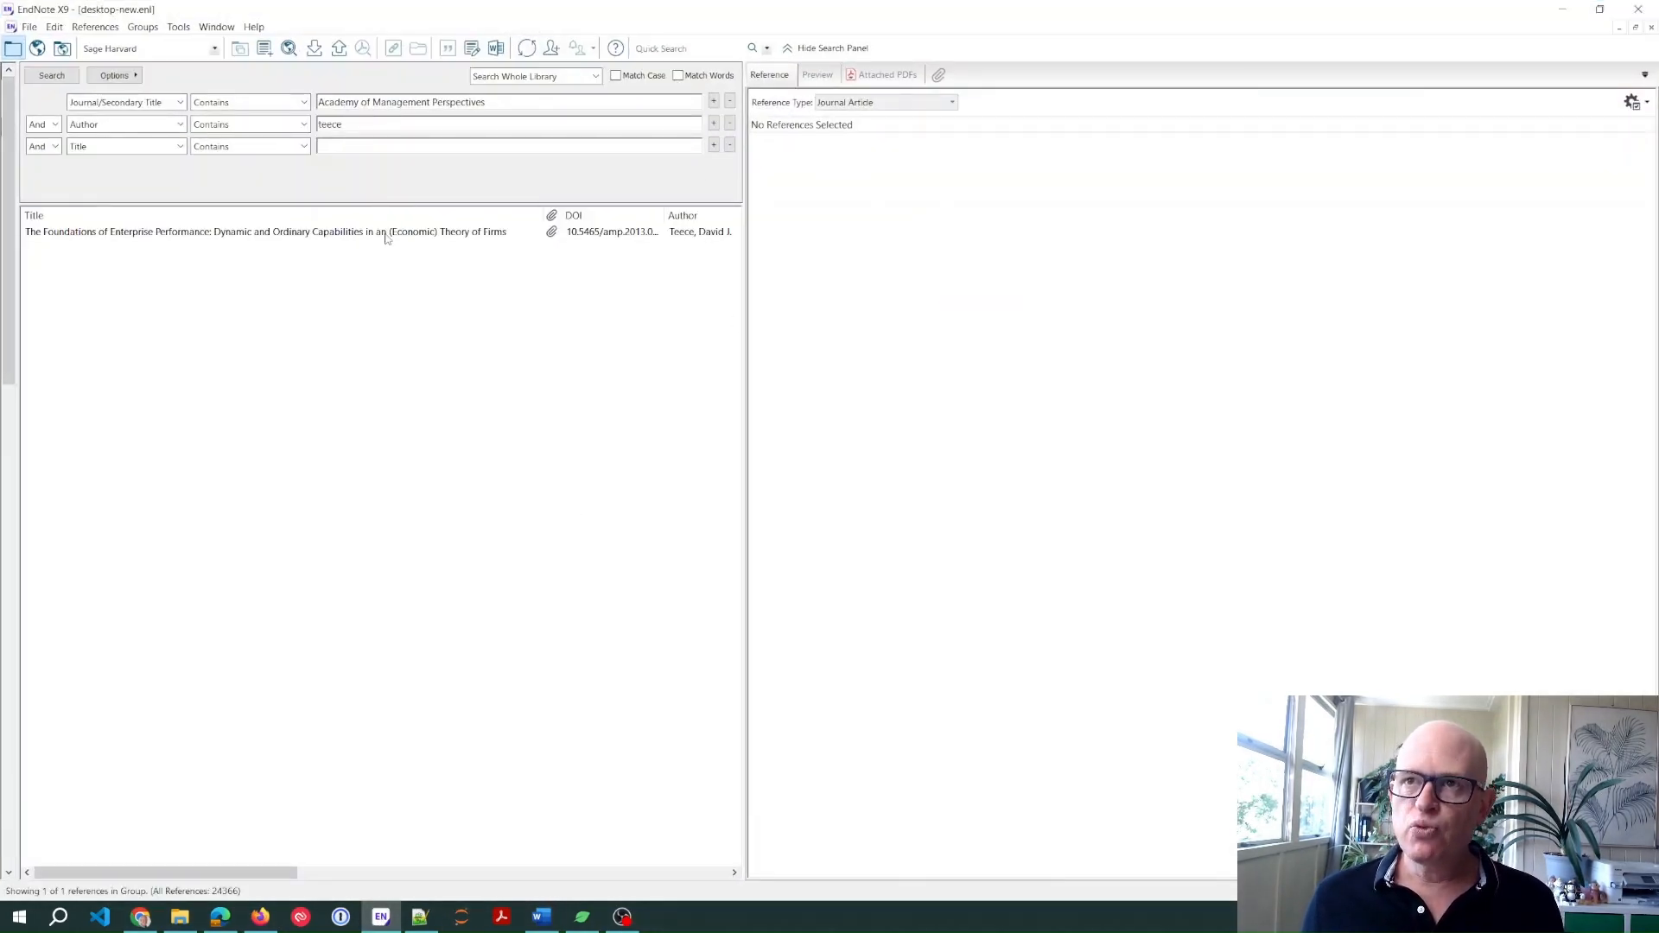
pyautogui.click(259, 231)
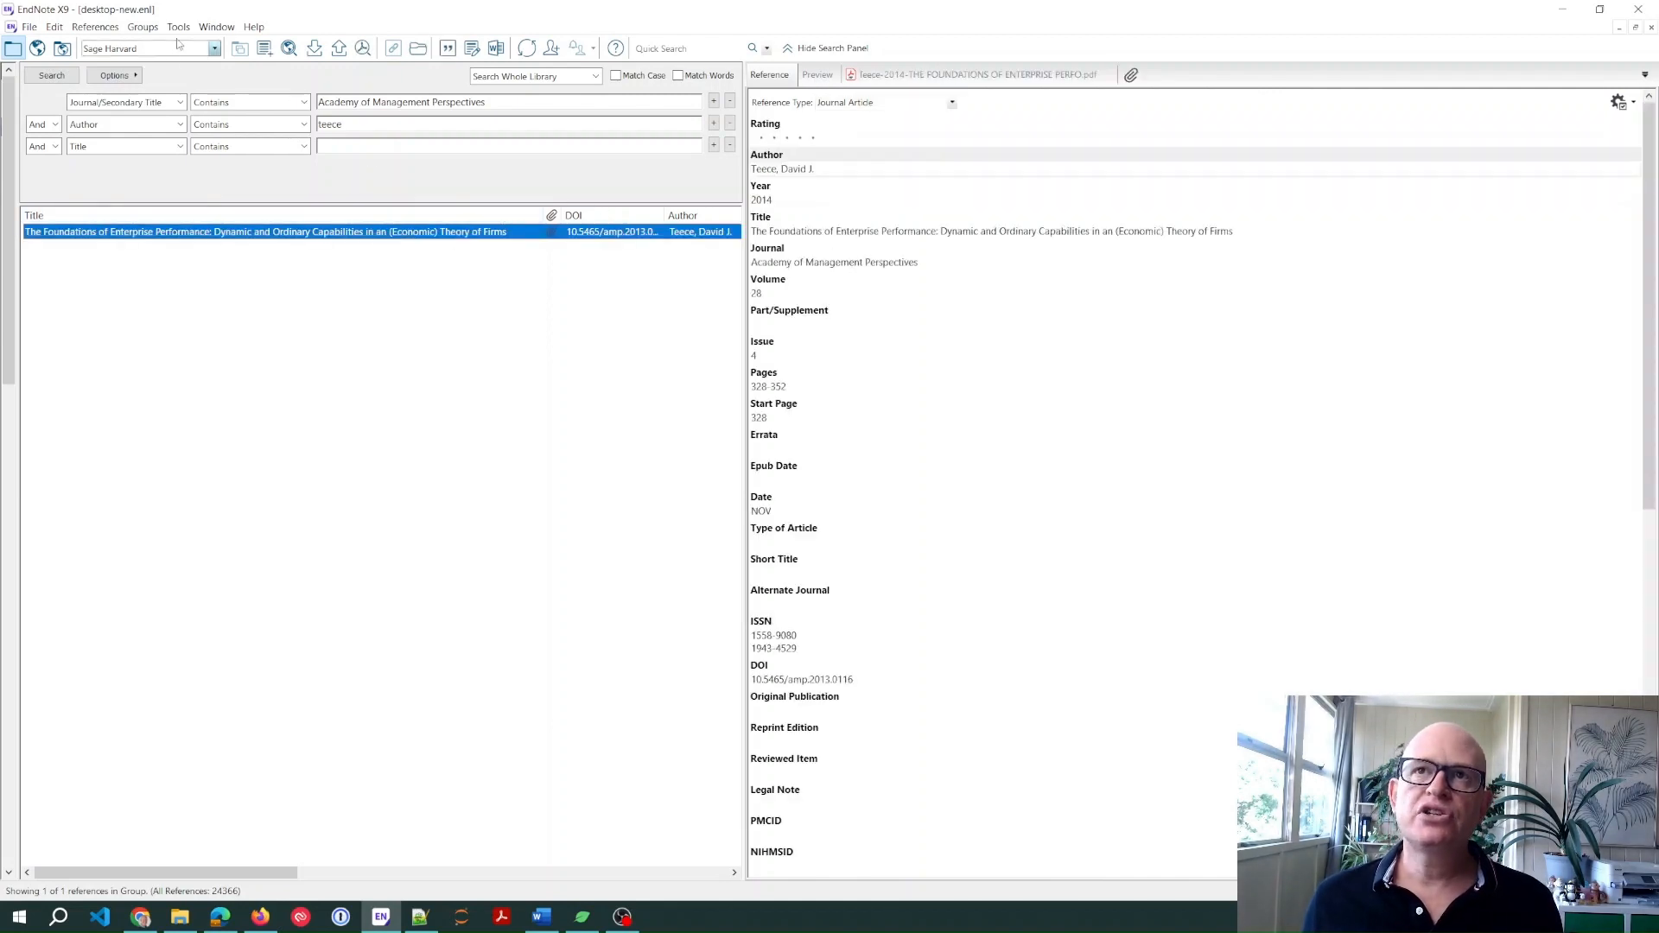
# - Reach the Journals Term List through the Tools menu
pyautogui.click(176, 28)
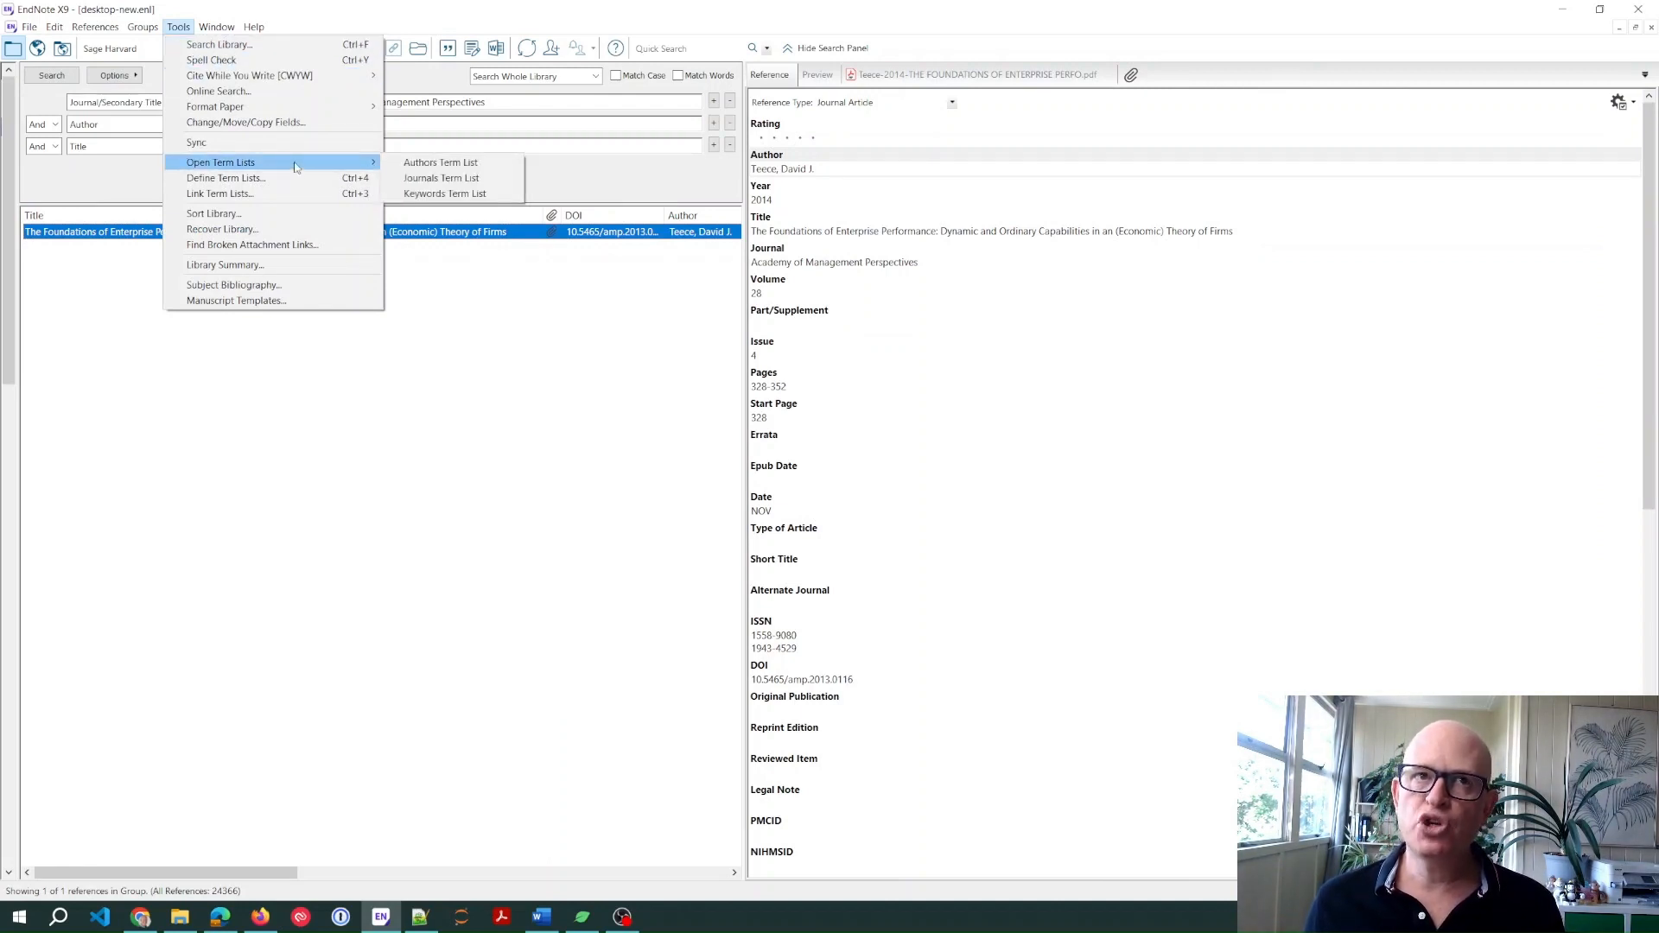
pyautogui.moveTo(441, 178)
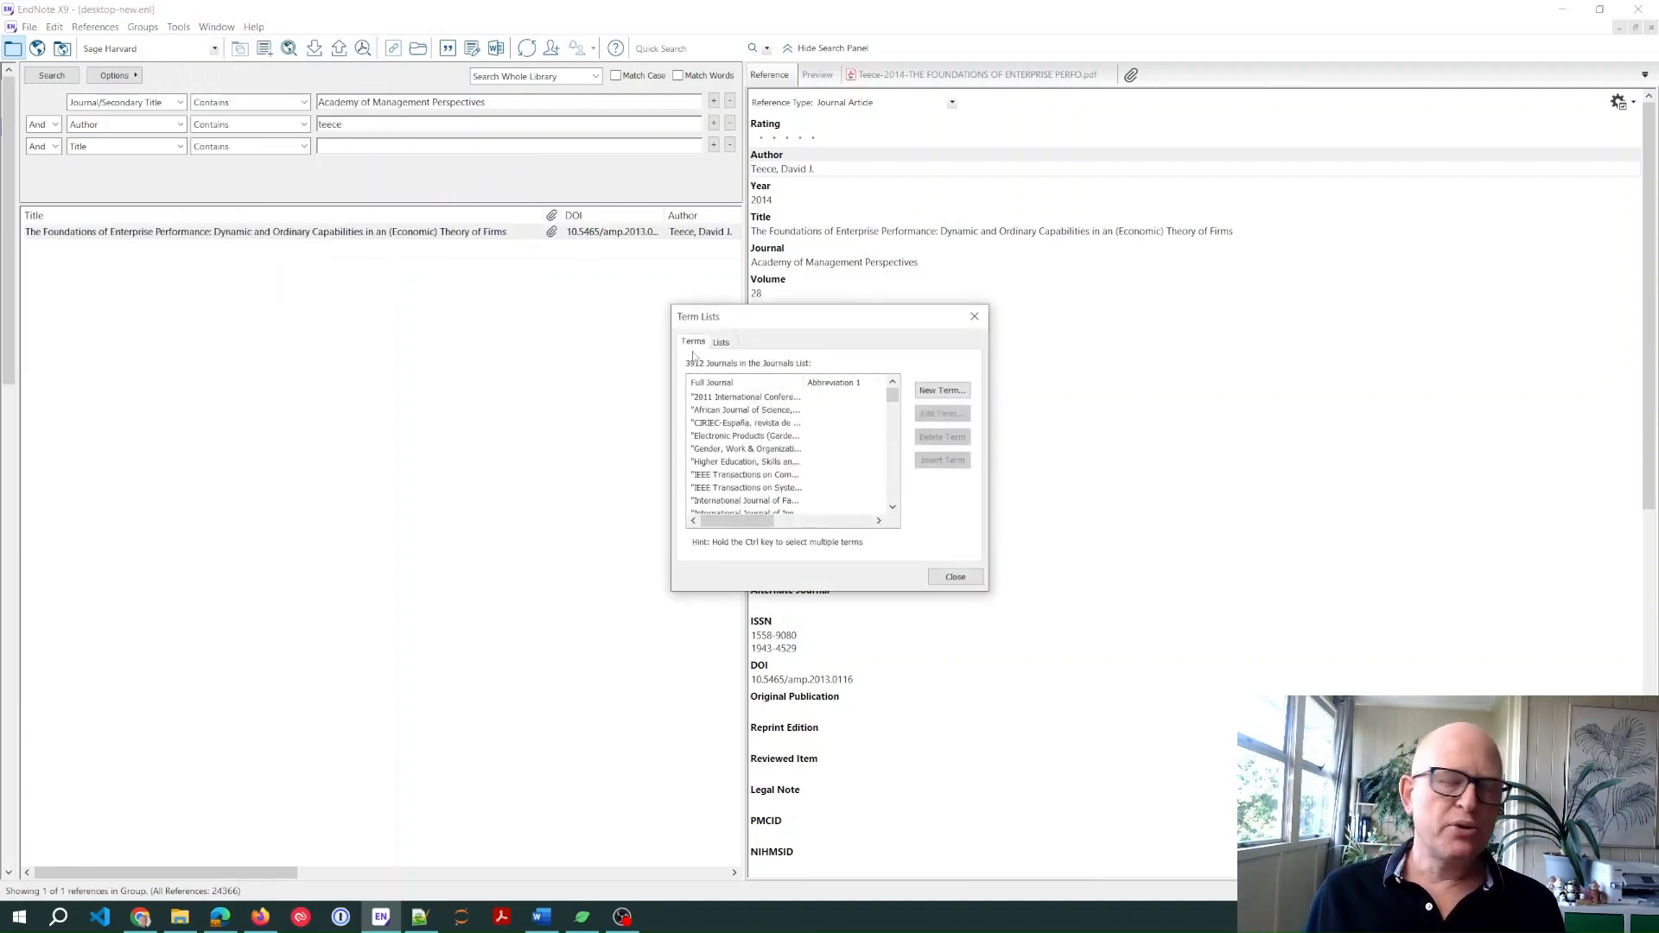
# - Select the all-caps ACADEMY OF MANAGEMENT PERSPECTIVES entry in the journals term list
pyautogui.scroll(-3)
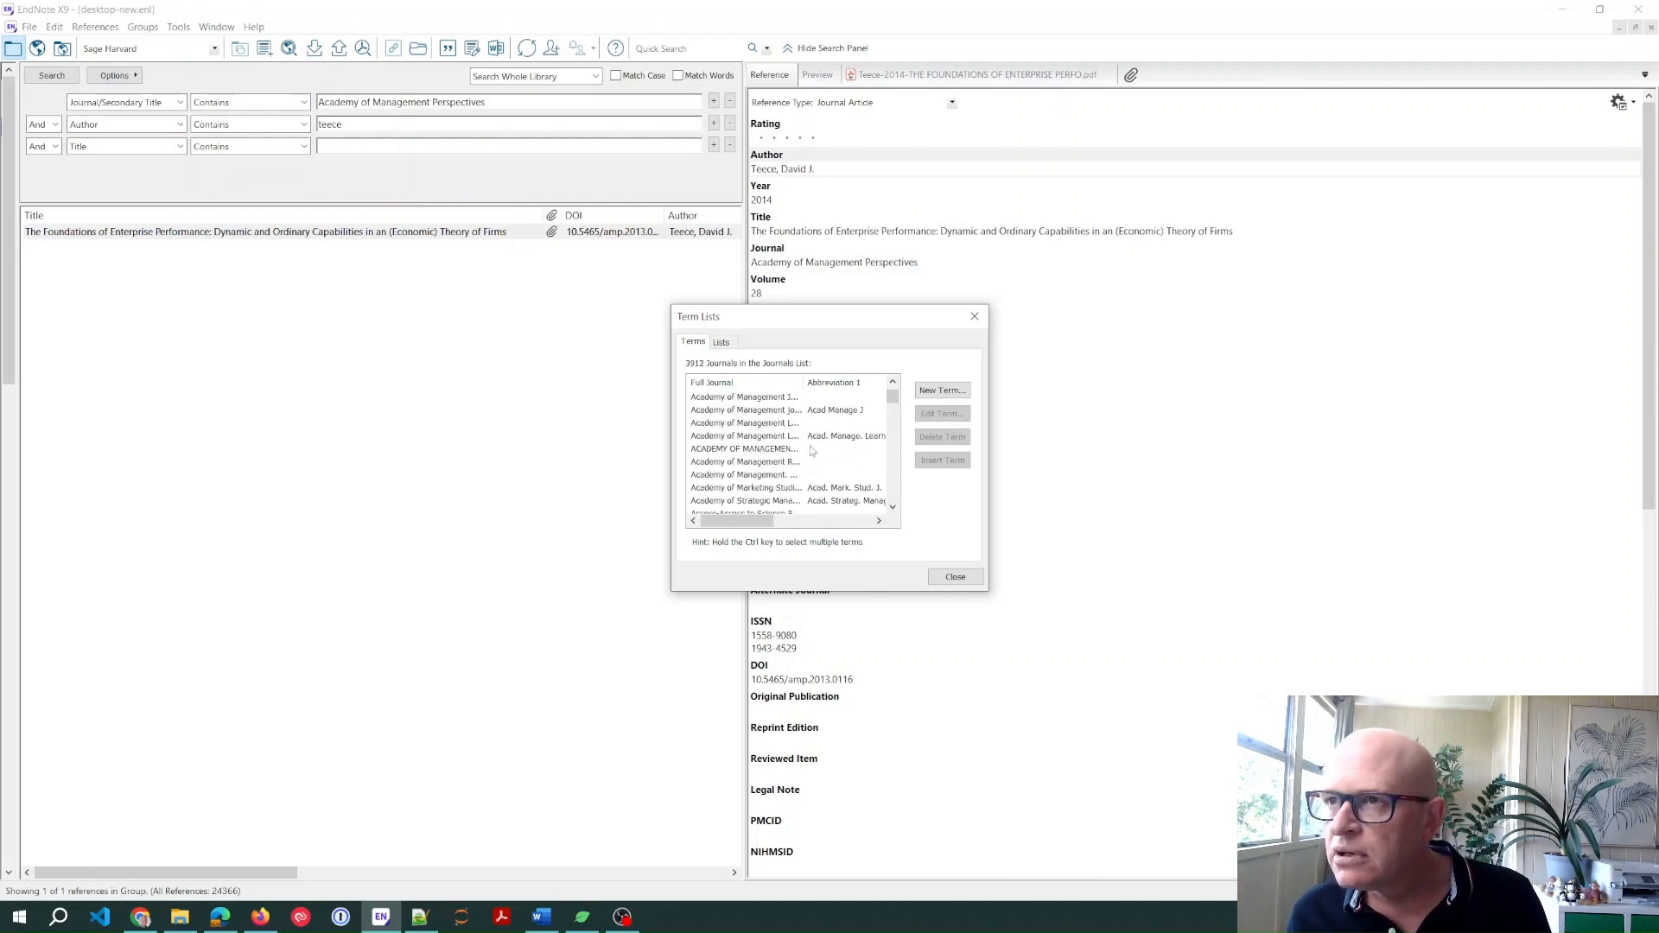
pyautogui.click(745, 450)
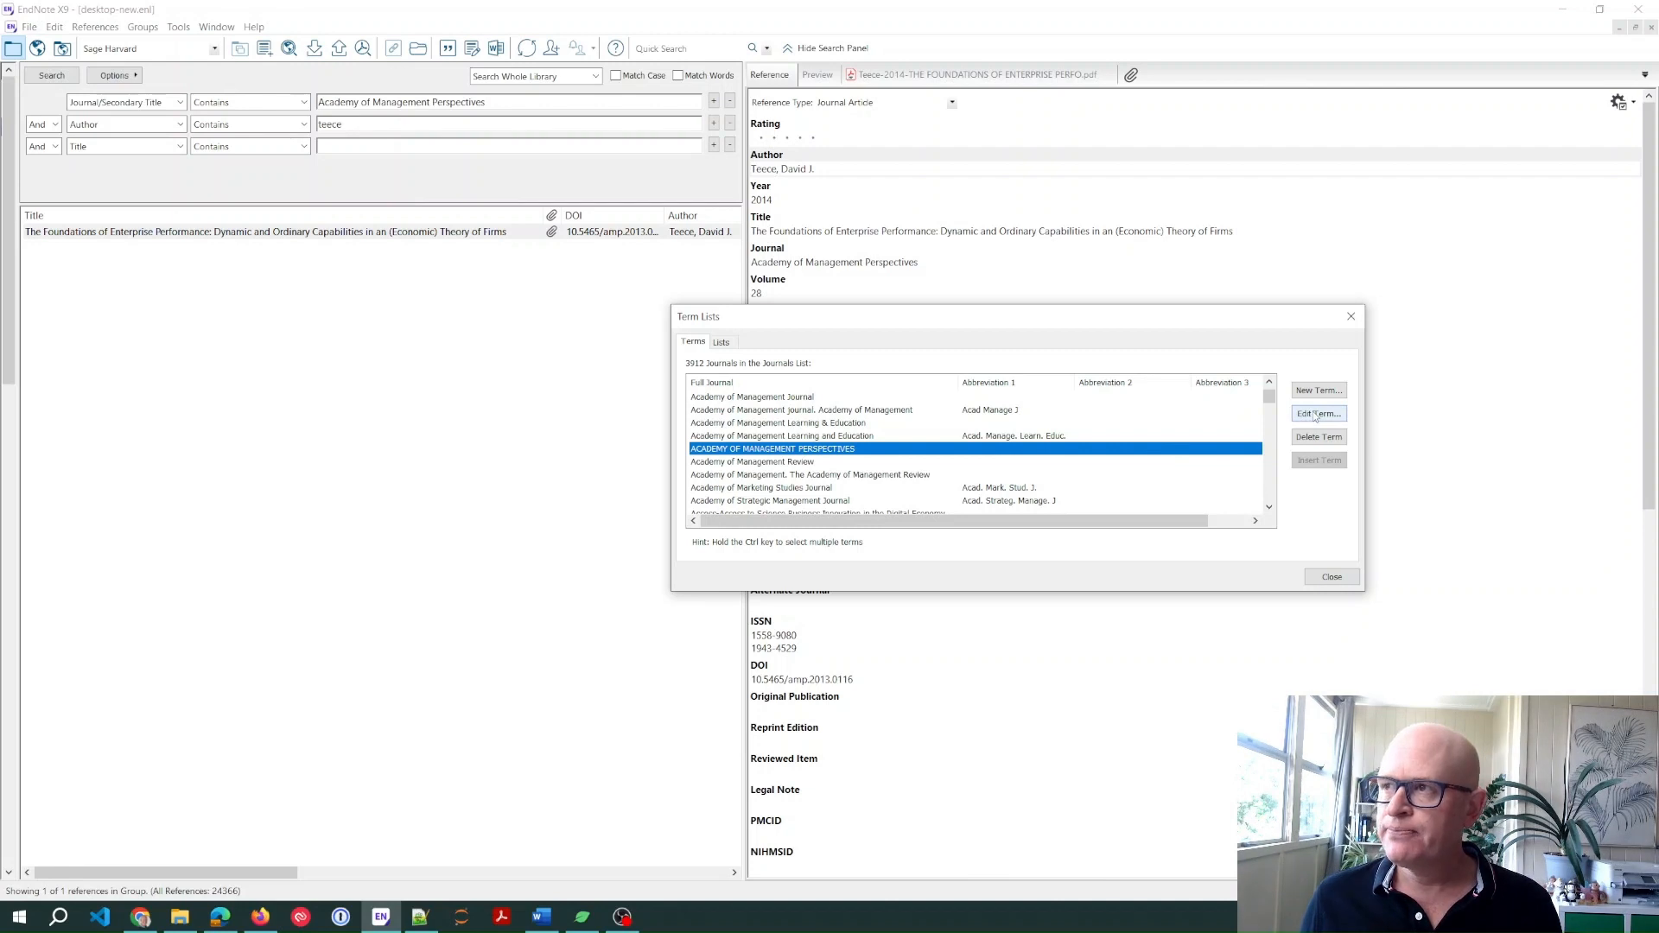
# - Edit the term to read 'Academy of Management Perspectives' in proper case and confirm
pyautogui.click(1319, 413)
pyautogui.write('Academy of Management Perspectives')
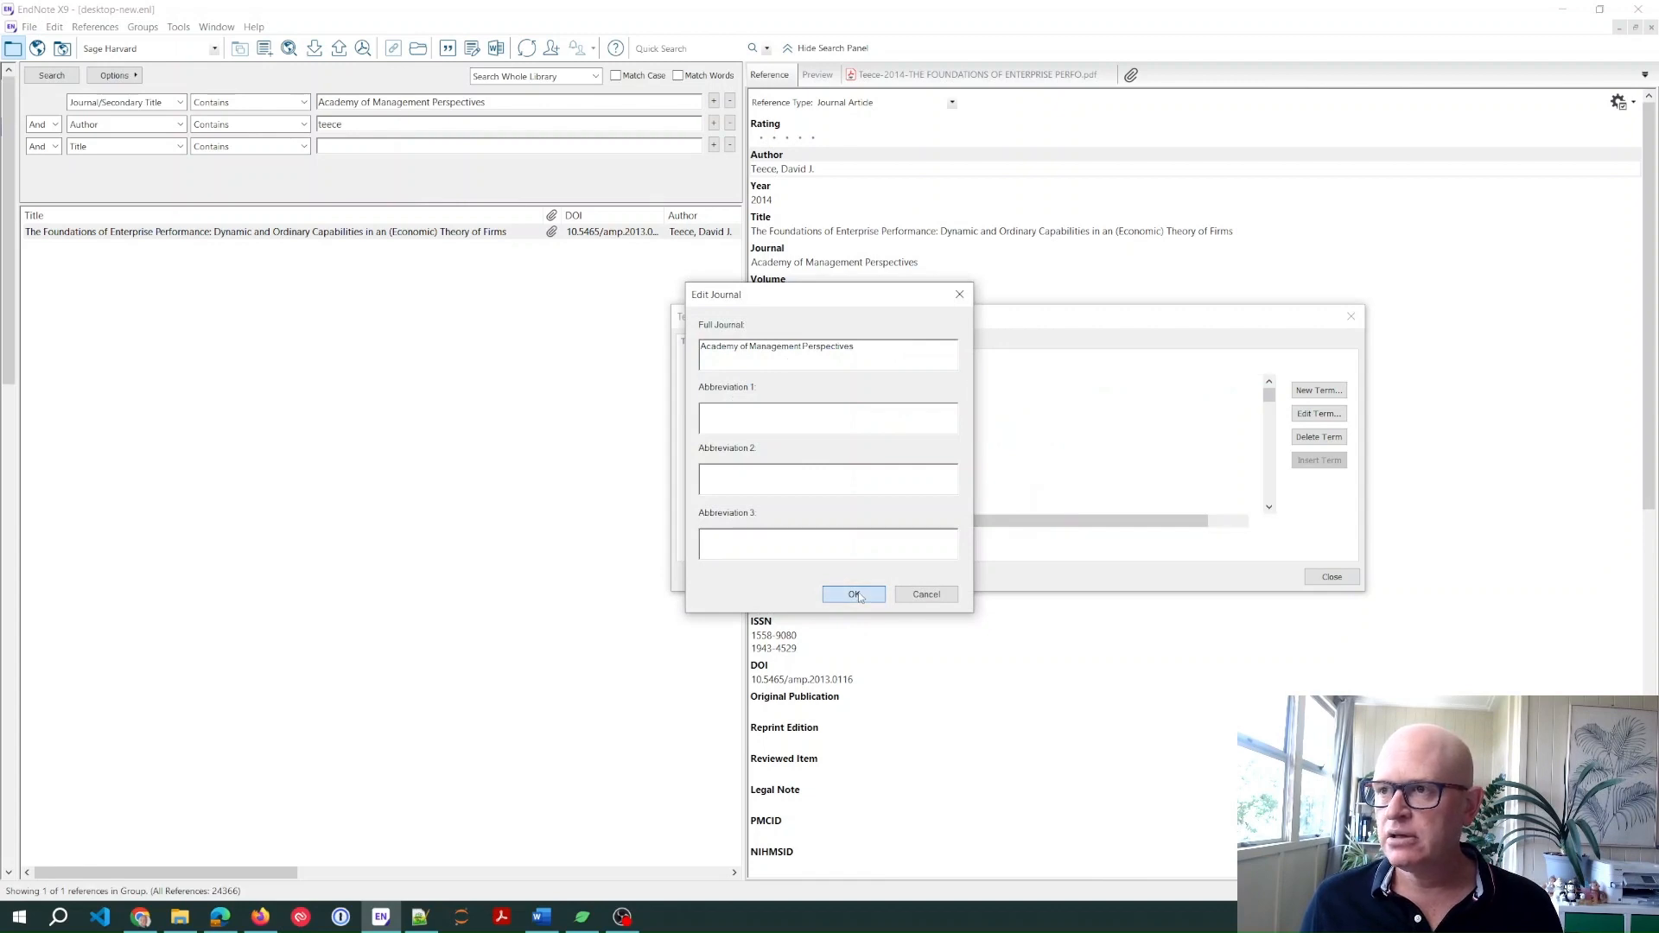
pyautogui.click(854, 595)
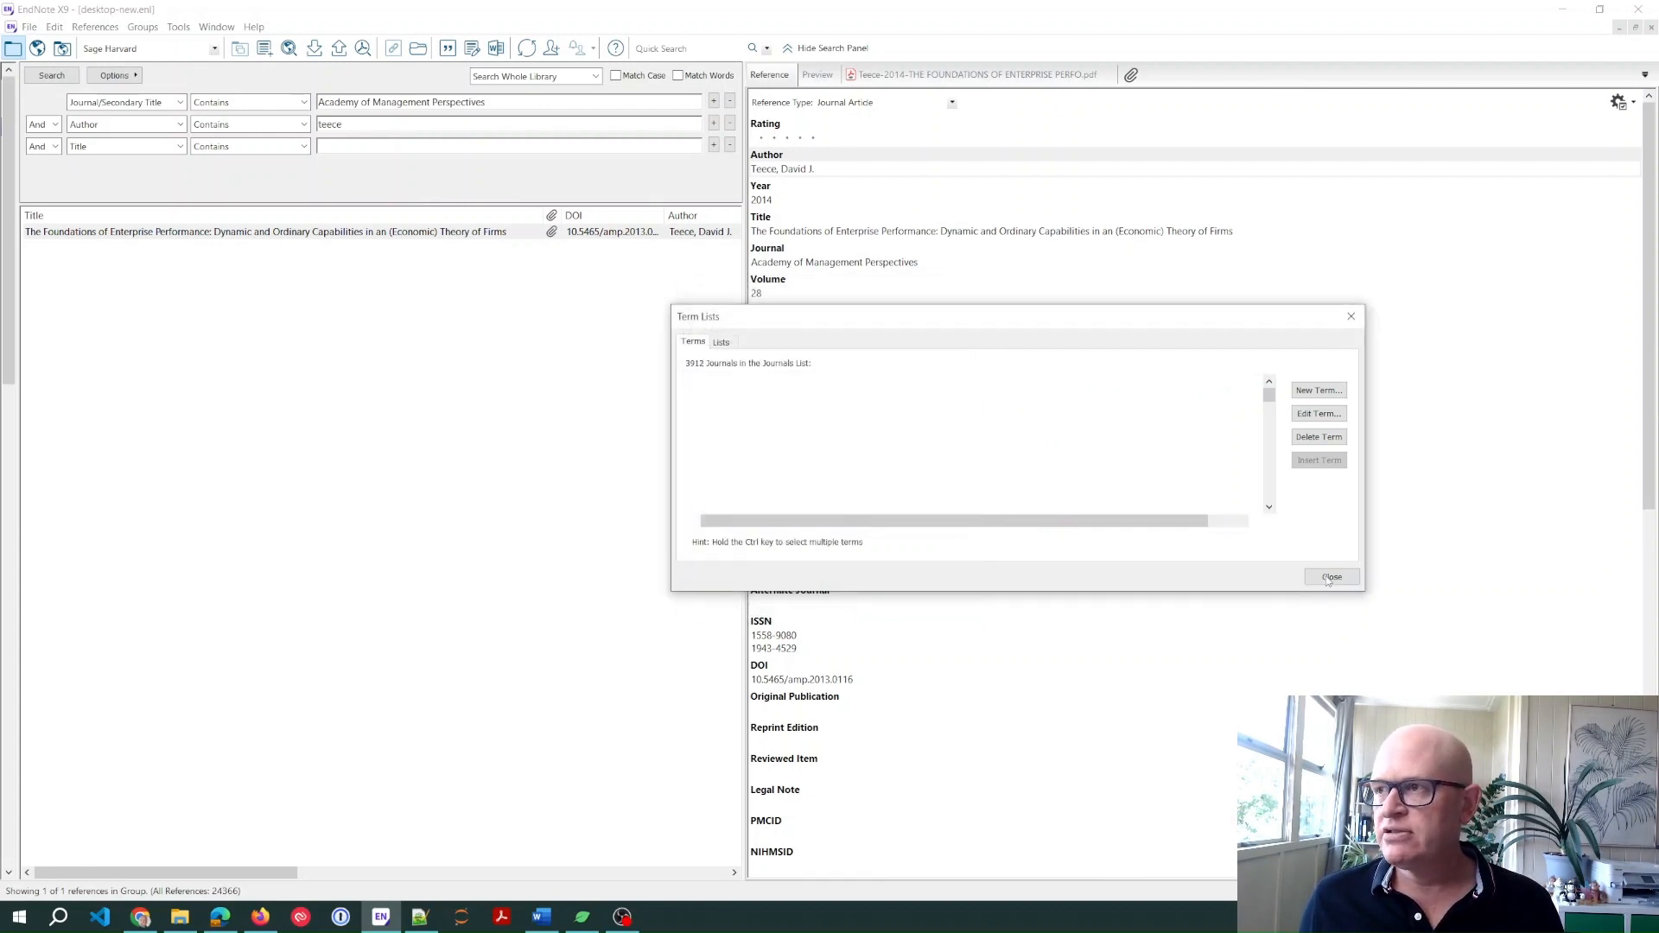
# - Close the term lists and update Word's citations and bibliography from the library
pyautogui.click(1331, 577)
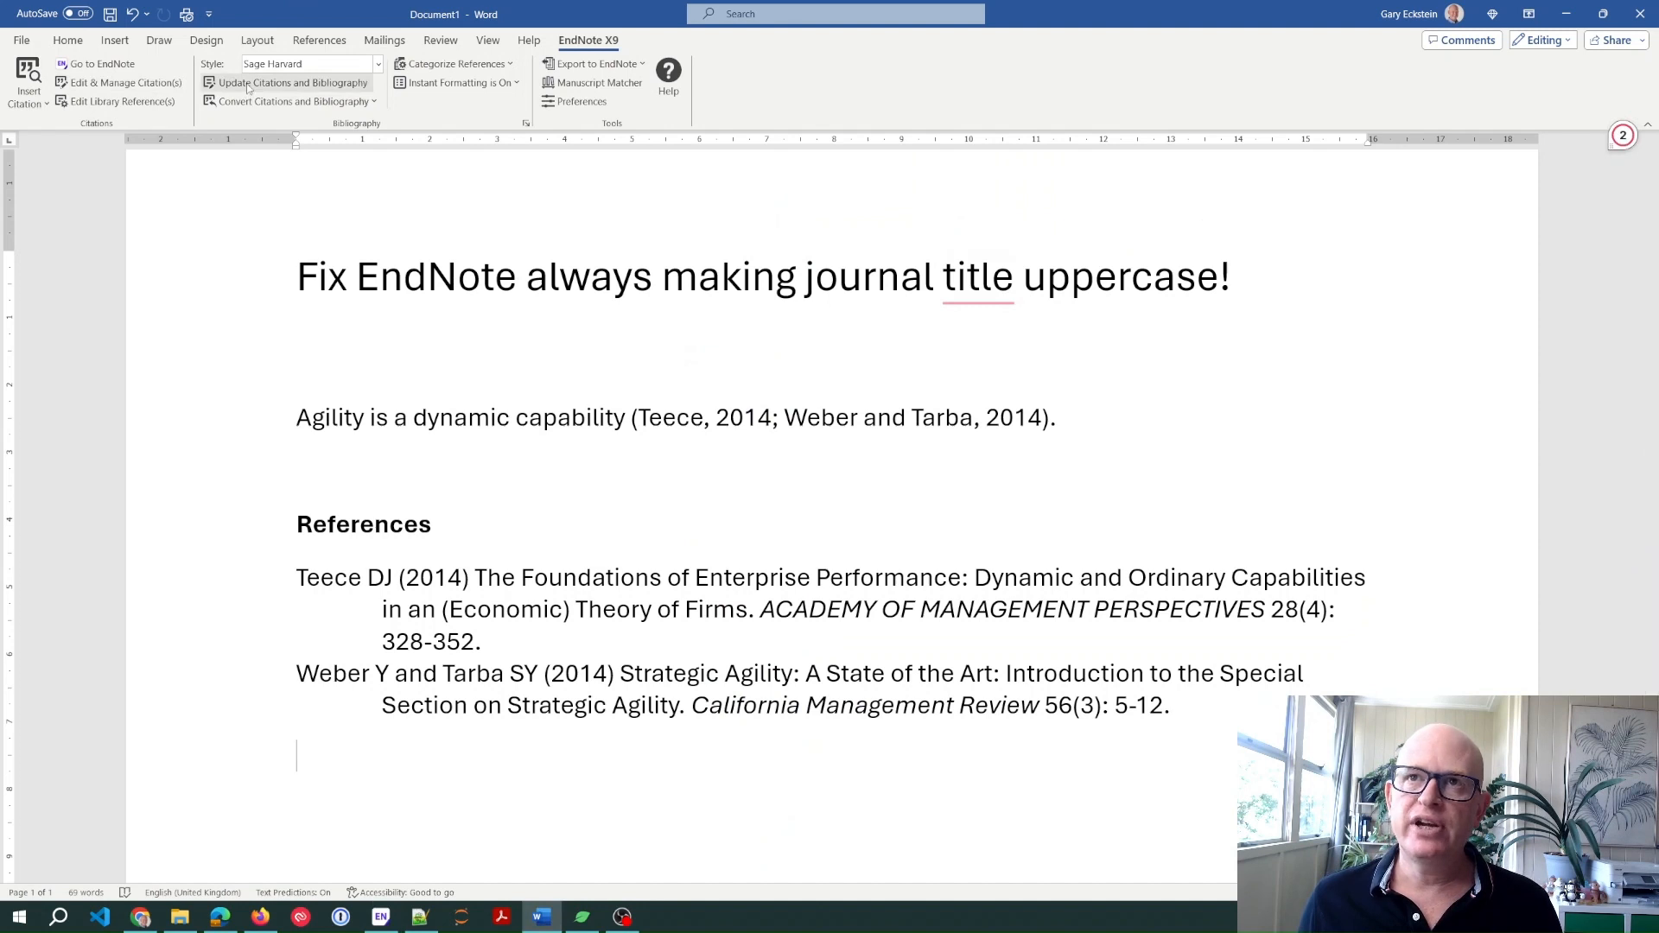
pyautogui.click(247, 81)
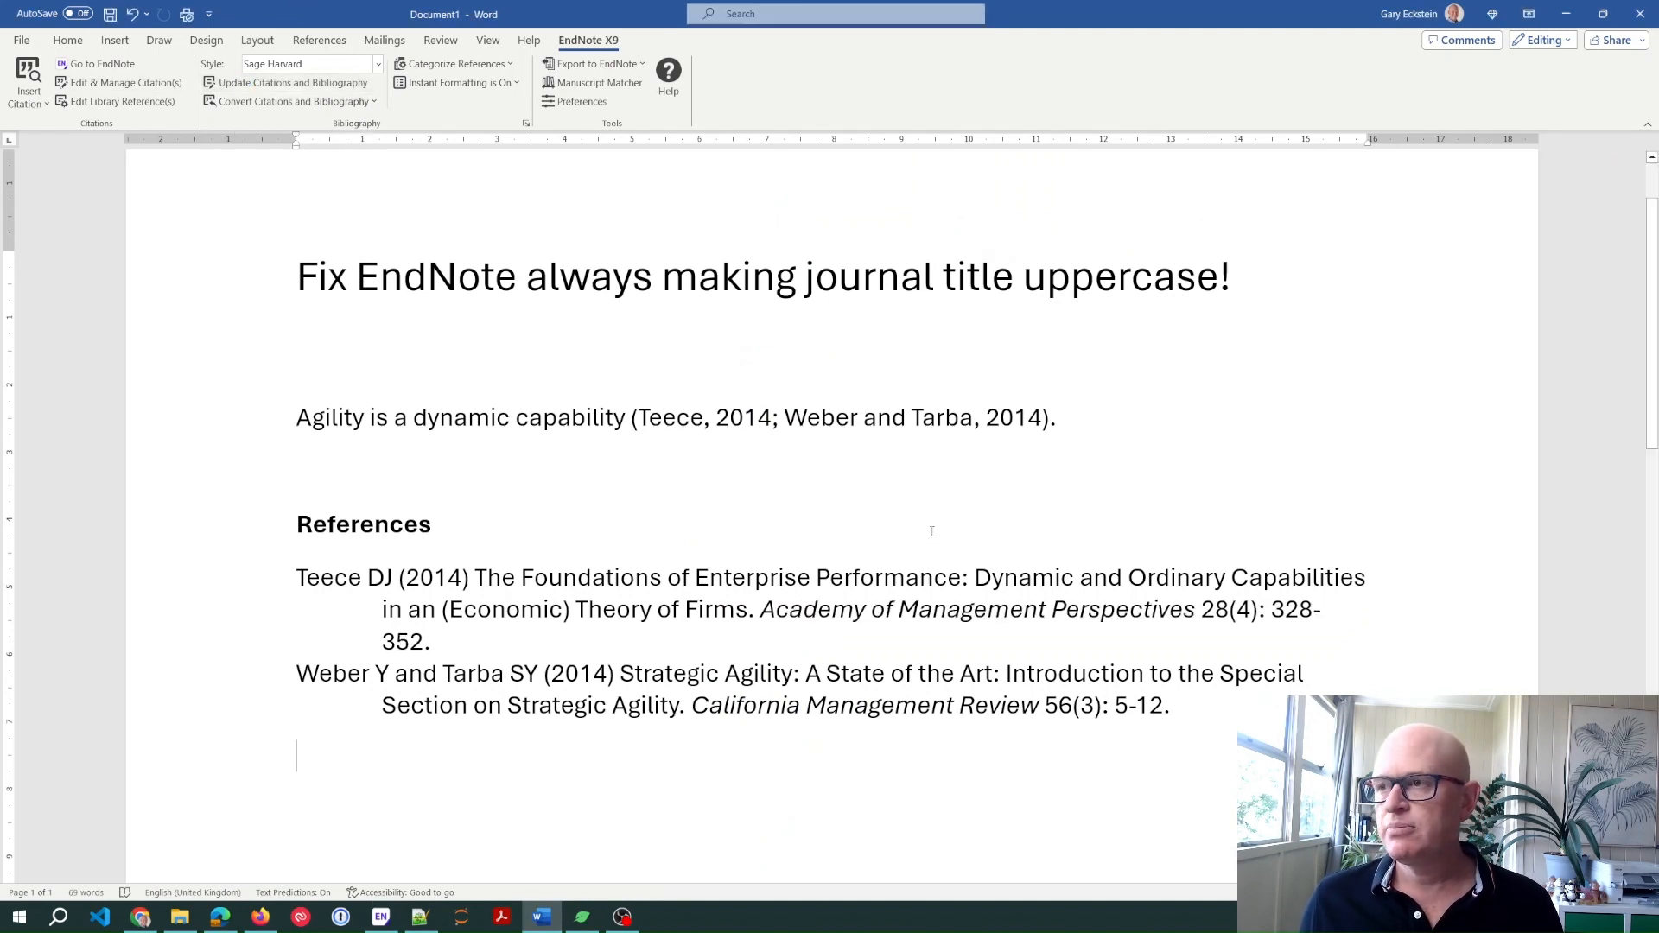